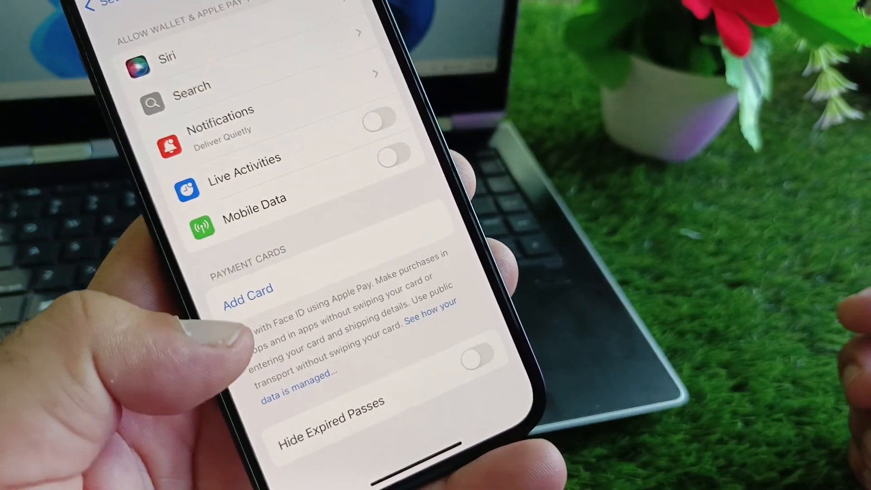
# Start adding a payment card under Wallet & Apple Pay, raising the Add Cards to Wallet alert
pyautogui.click(248, 289)
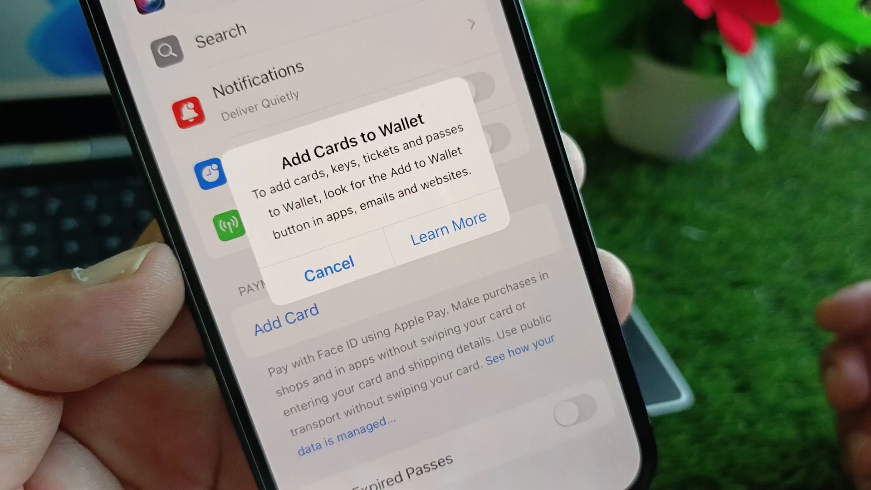
# Cancel the Add Cards to Wallet alert and return to the main Settings list
pyautogui.click(329, 263)
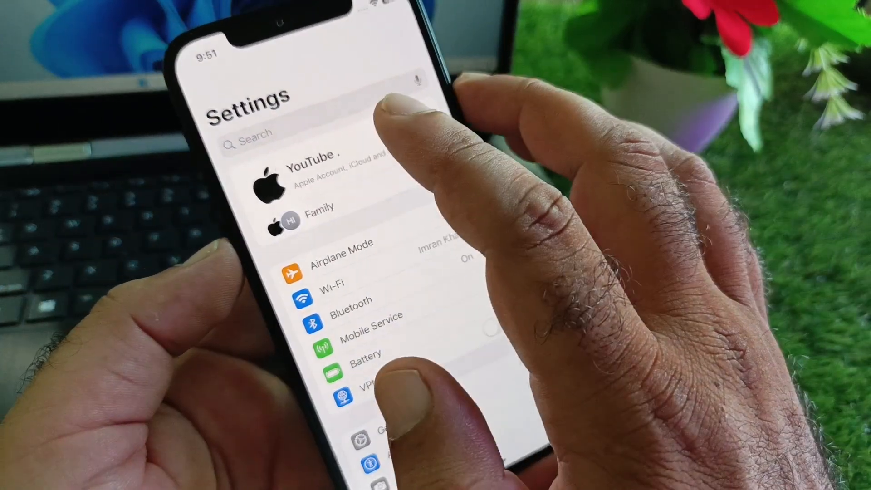
# Leave Settings for the home screen and swipe to another page of apps
pyautogui.click(311, 178)
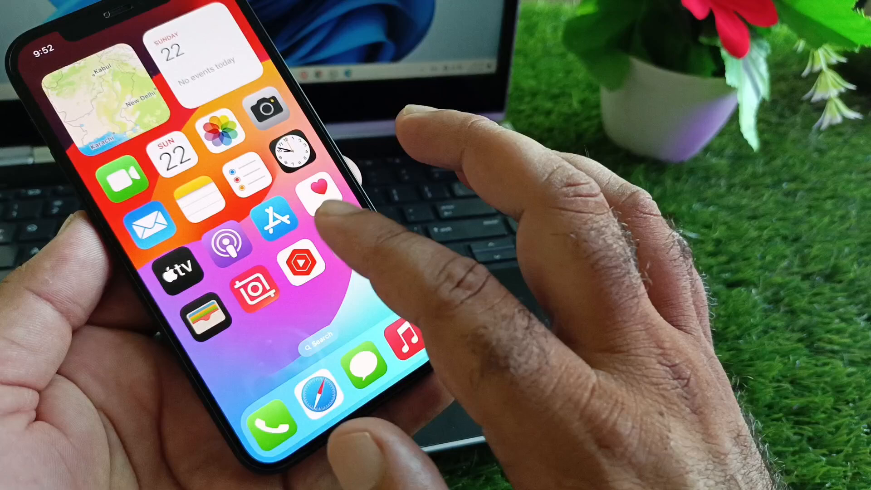
pyautogui.hscroll(-3)
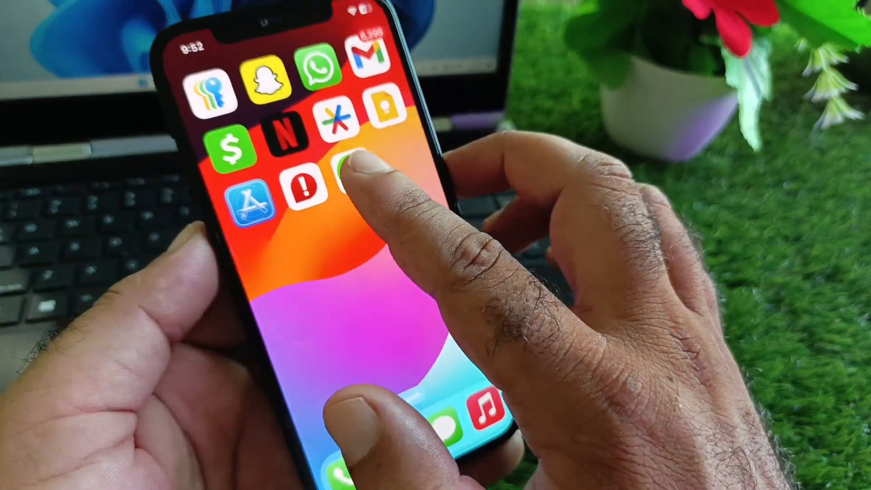